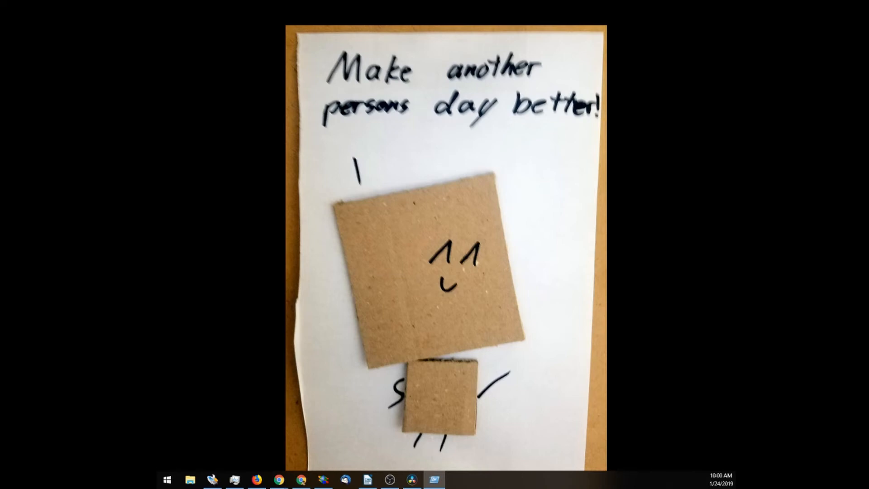
# Launch Command Prompt by submitting 'cmd' from the Win+R Run dialog
pyautogui.press('win+r')
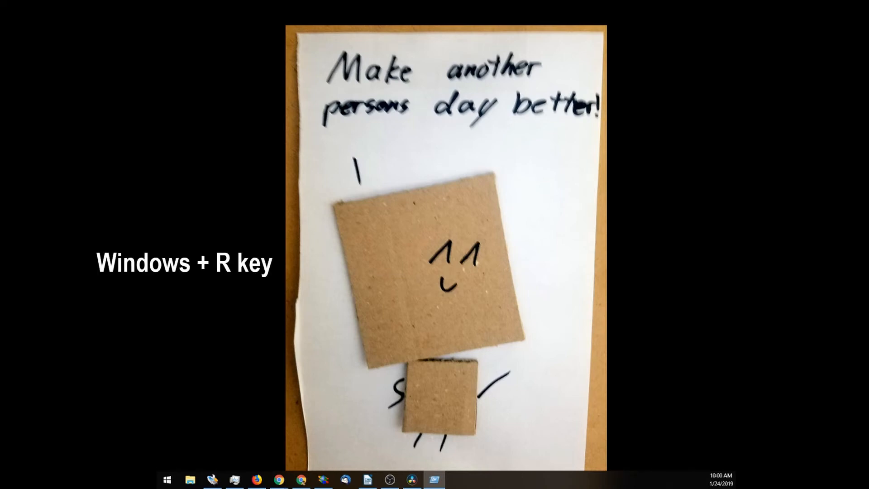
pyautogui.press('Win+r')
pyautogui.write('cmd')
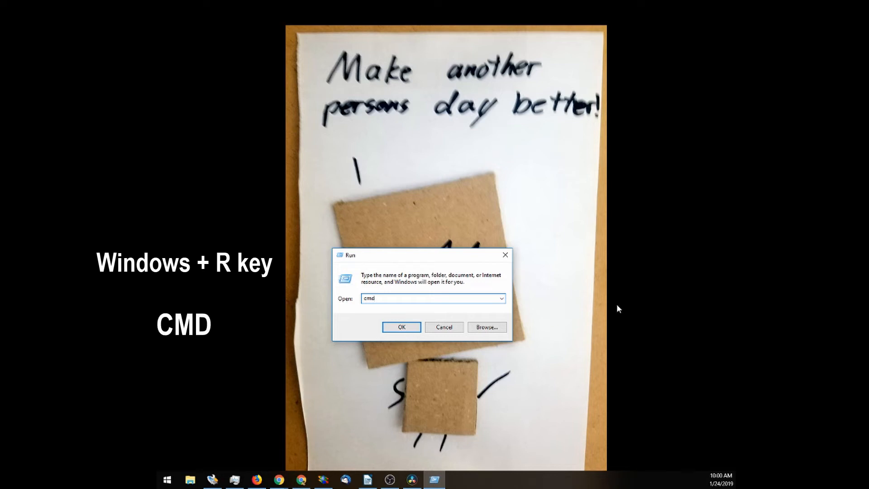
pyautogui.moveTo(648, 304)
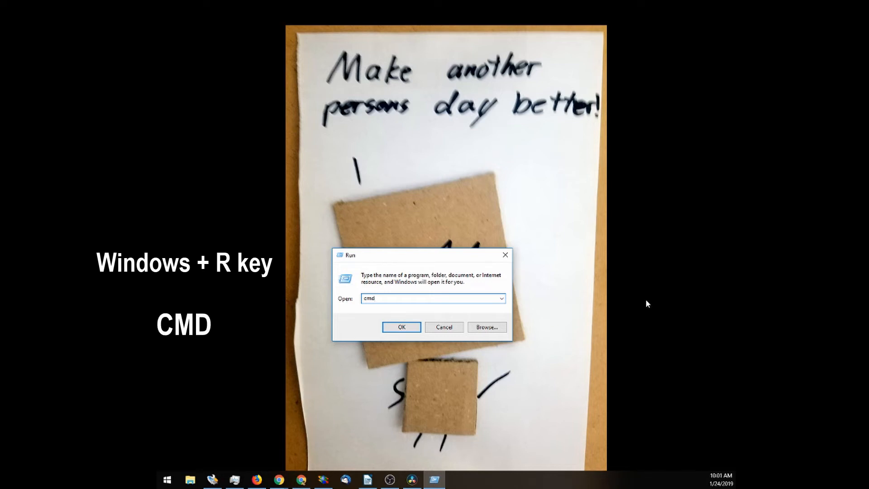
pyautogui.click(401, 327)
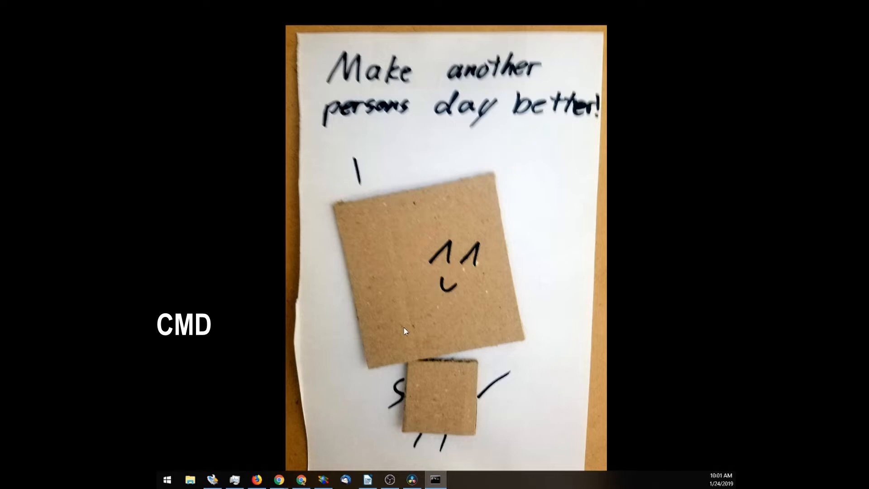
# Run diskpart at the command prompt so DiskPart starts in its own window
pyautogui.click(434, 480)
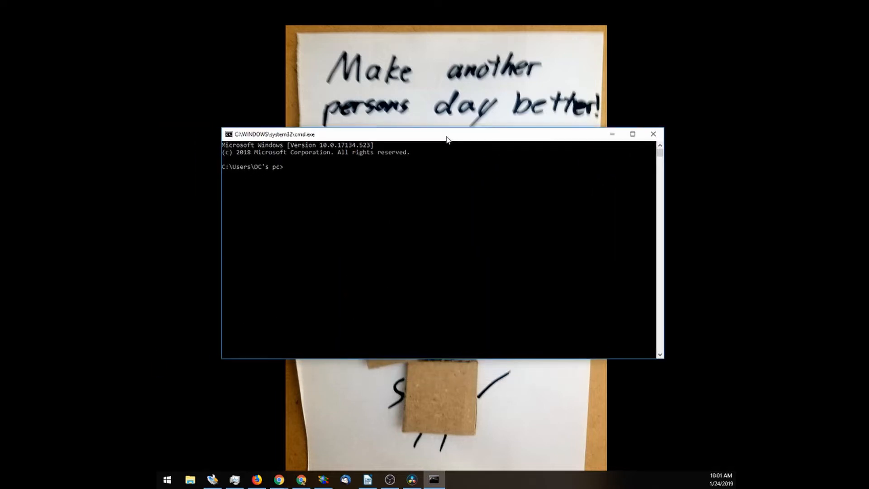
pyautogui.write('diskpart')
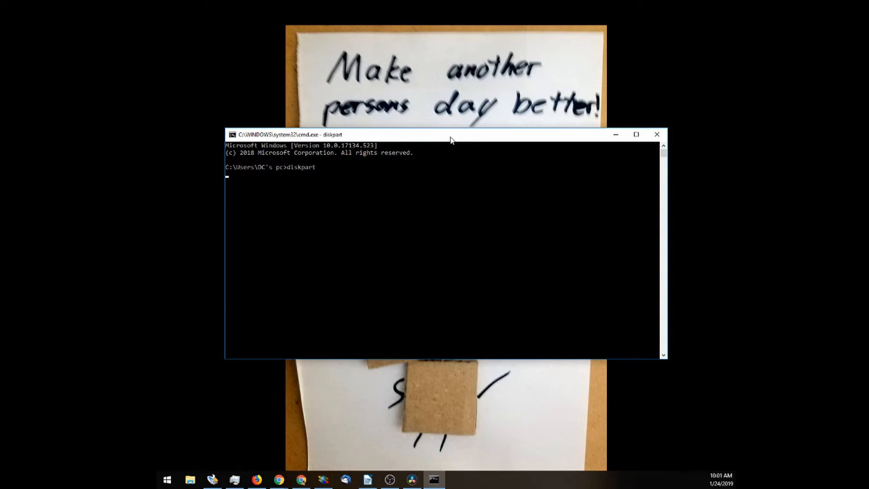
pyautogui.press('enter')
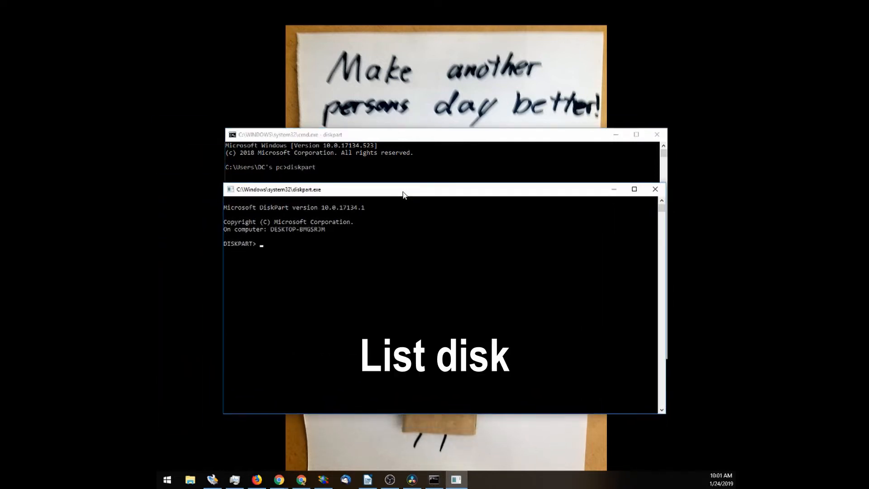
# List the disks, select disk 1, and re-list to confirm Disk 1 is marked selected
pyautogui.write('list disk')
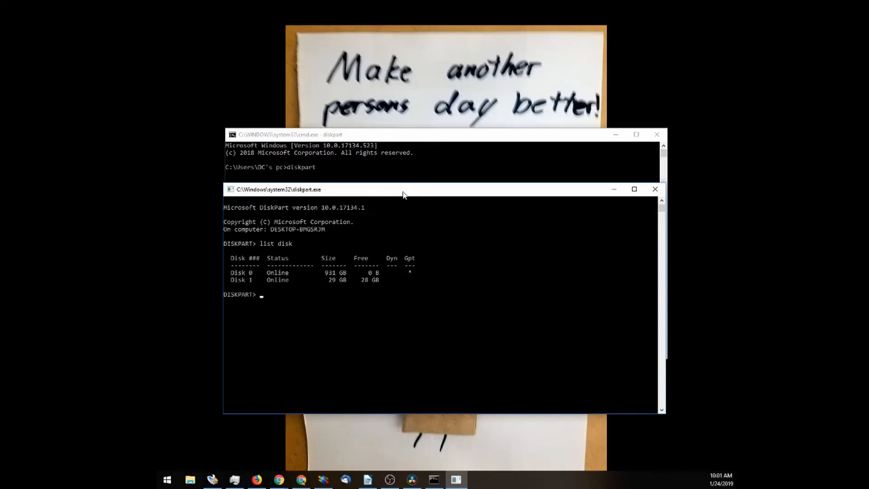
pyautogui.write('select')
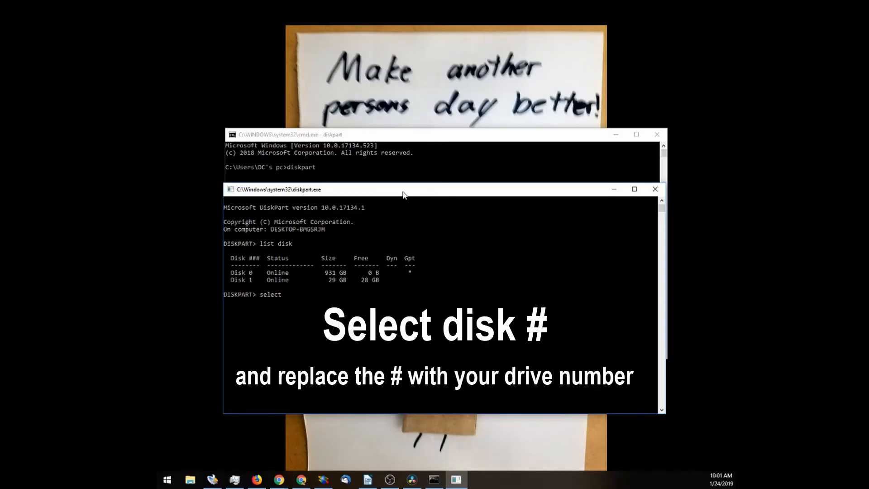
pyautogui.write('disk')
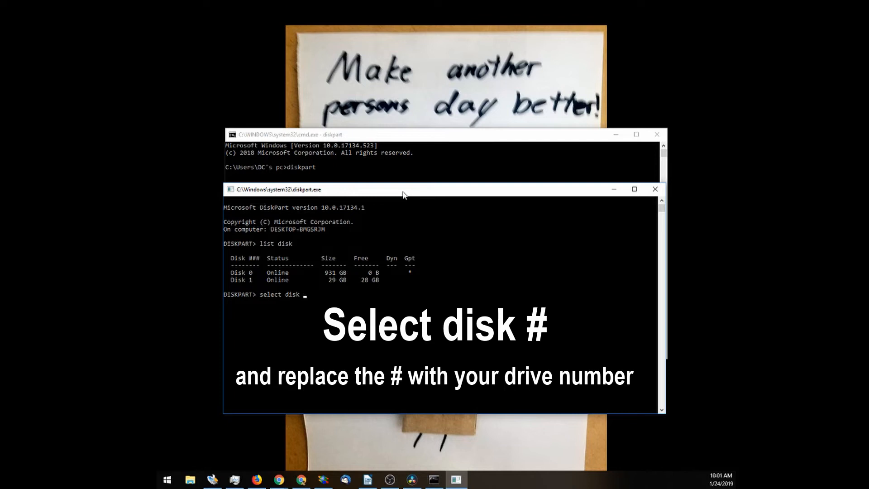
pyautogui.write('1')
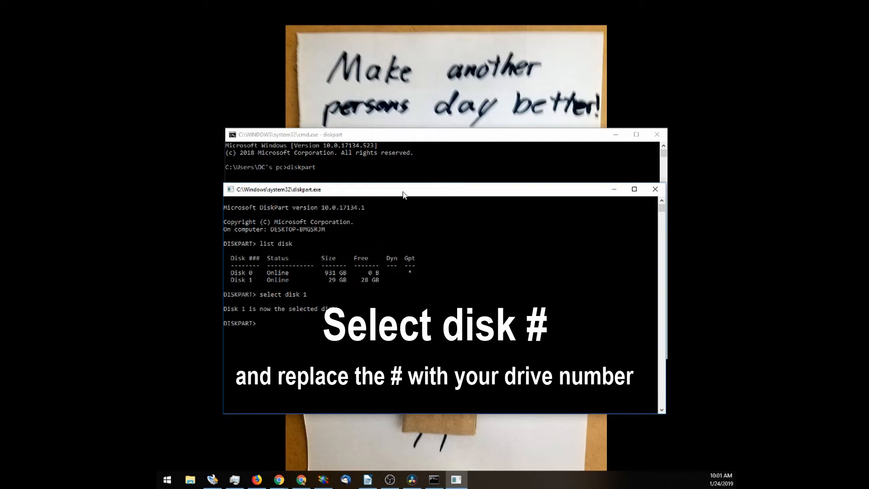
pyautogui.write('list disk')
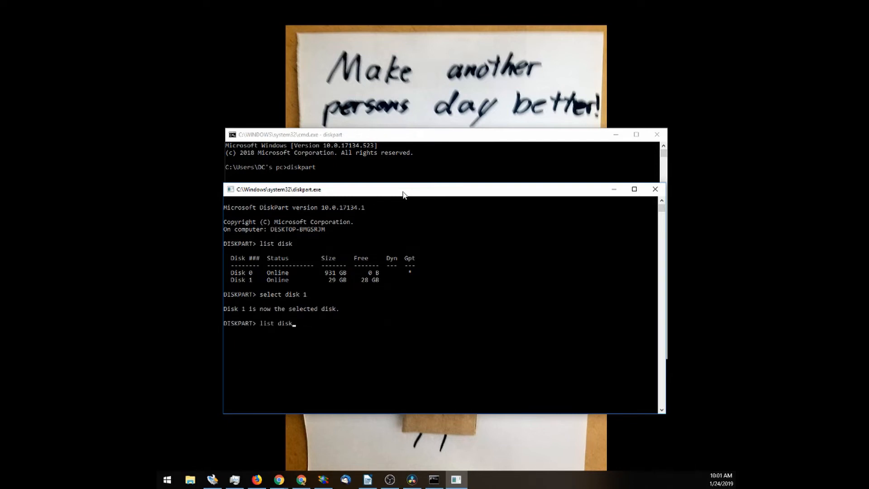
pyautogui.press('enter')
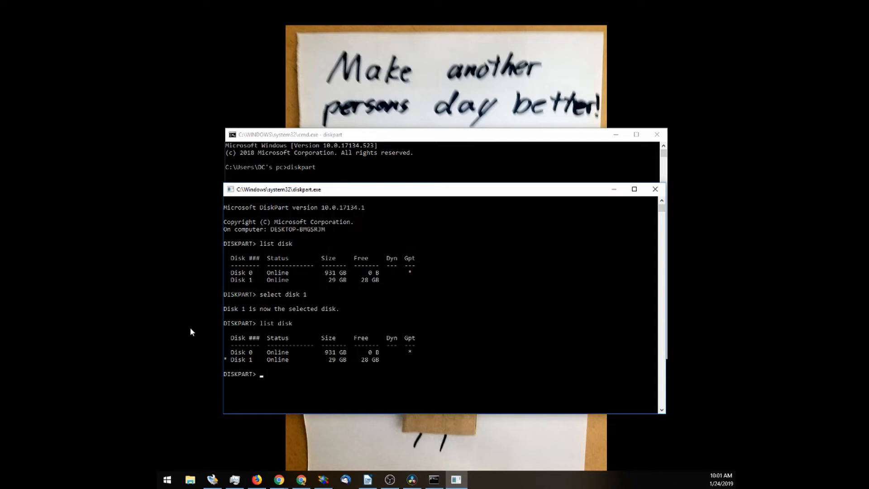
pyautogui.moveTo(205, 309)
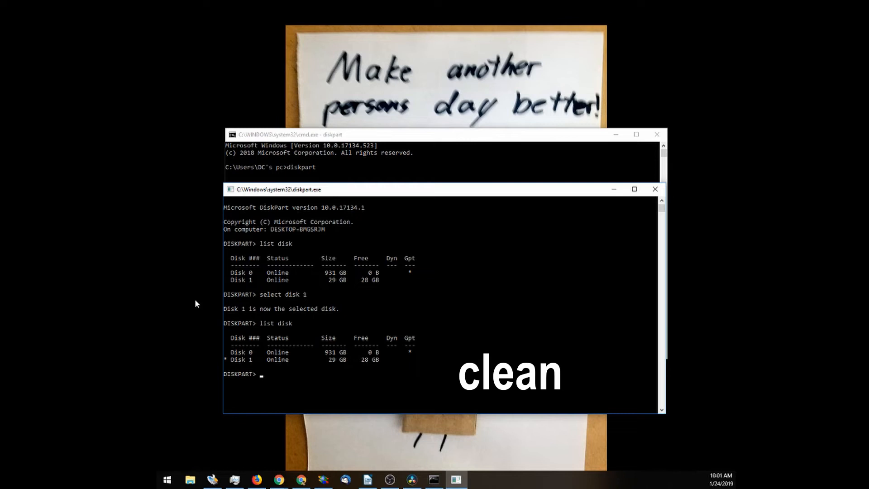
# Clean disk 1, create a primary partition of size 29 and assign it letter J
pyautogui.write('clean')
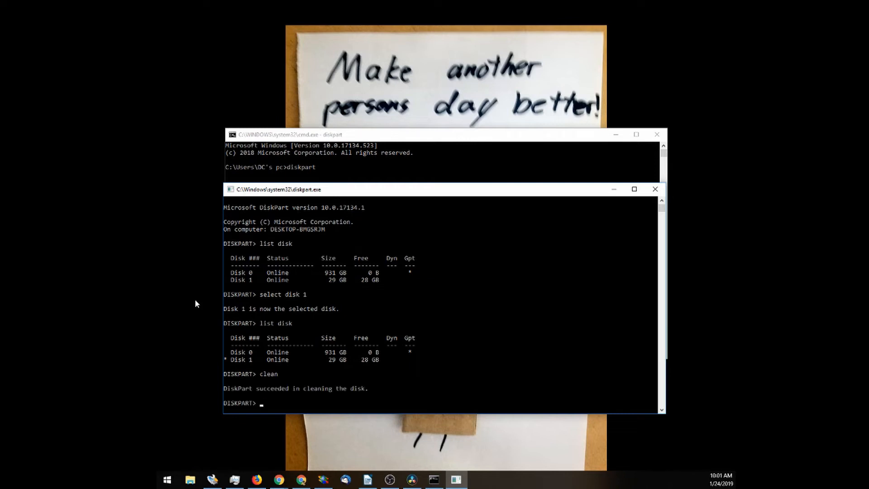
pyautogui.write('create partition primary')
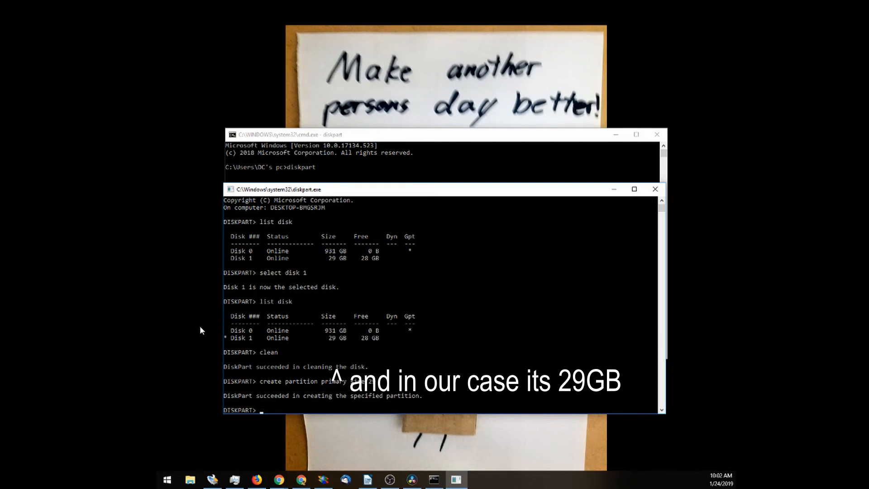
pyautogui.write('assign letter=j')
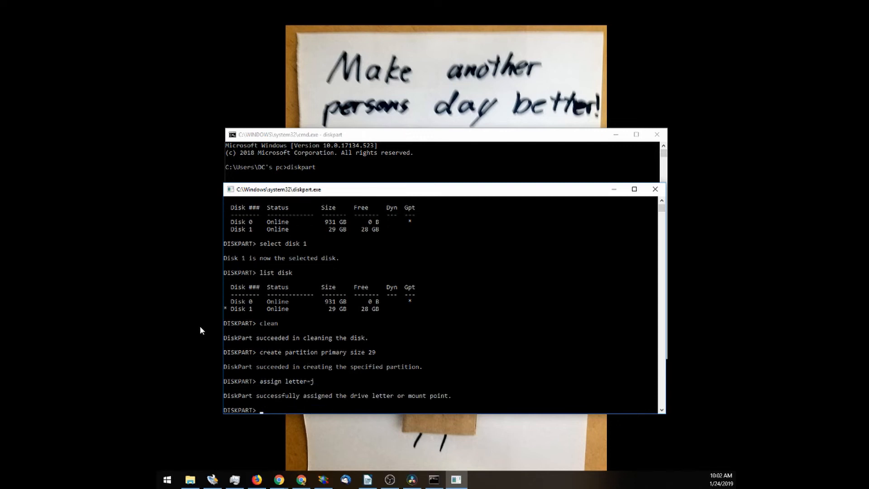
pyautogui.write('list disk')
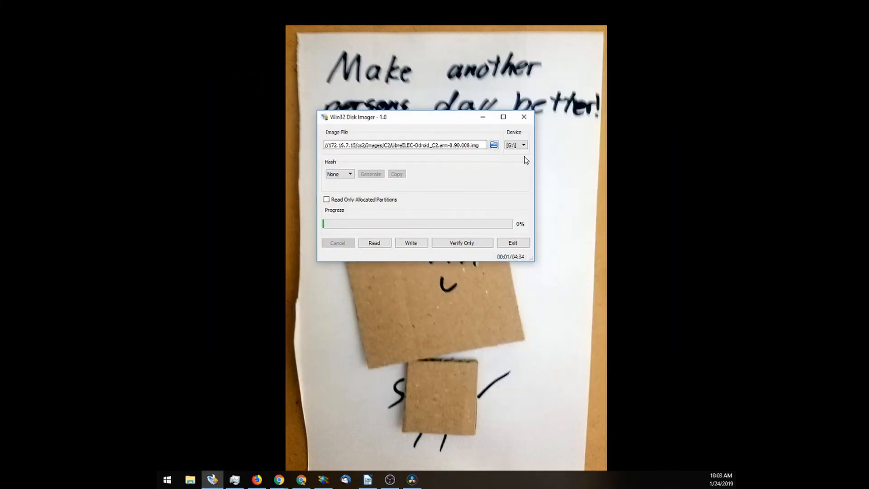
# Select drive J as the target device for the loaded LibreELEC image
pyautogui.click(515, 145)
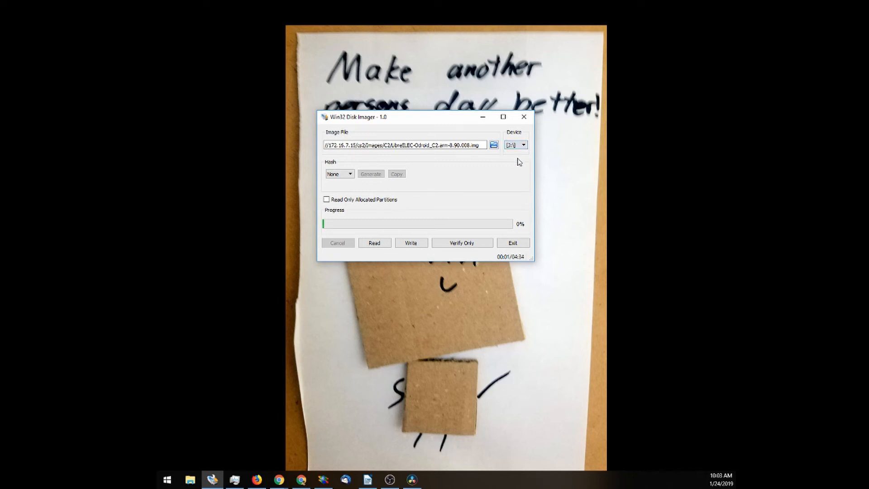